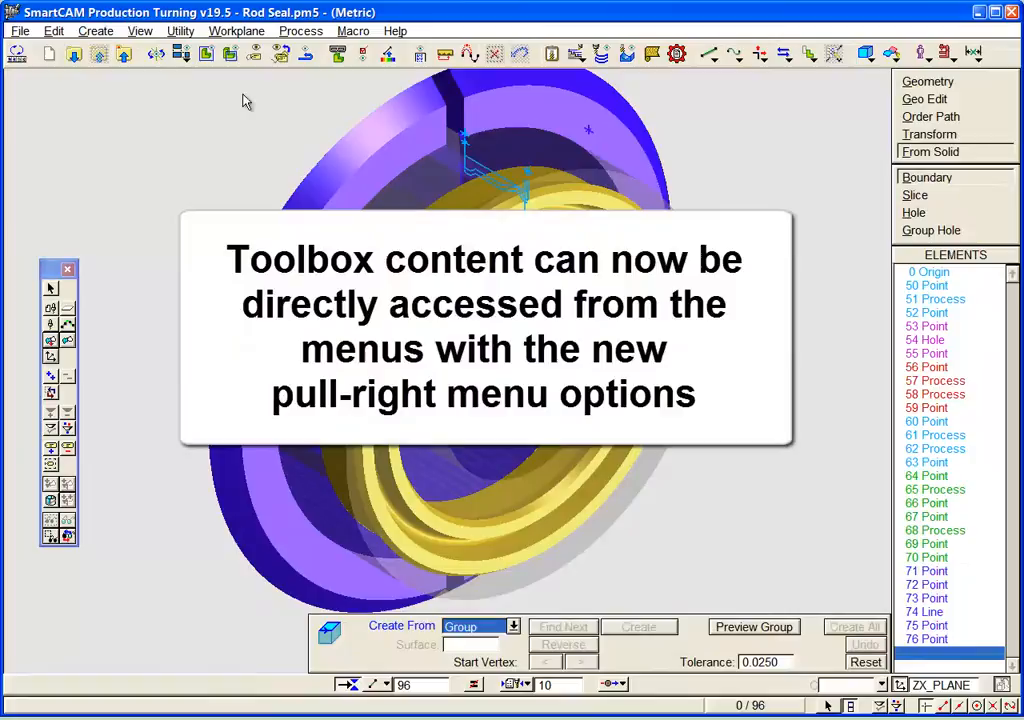
Start the Line command from the Create menu's Geometry submenu.
click(96, 30)
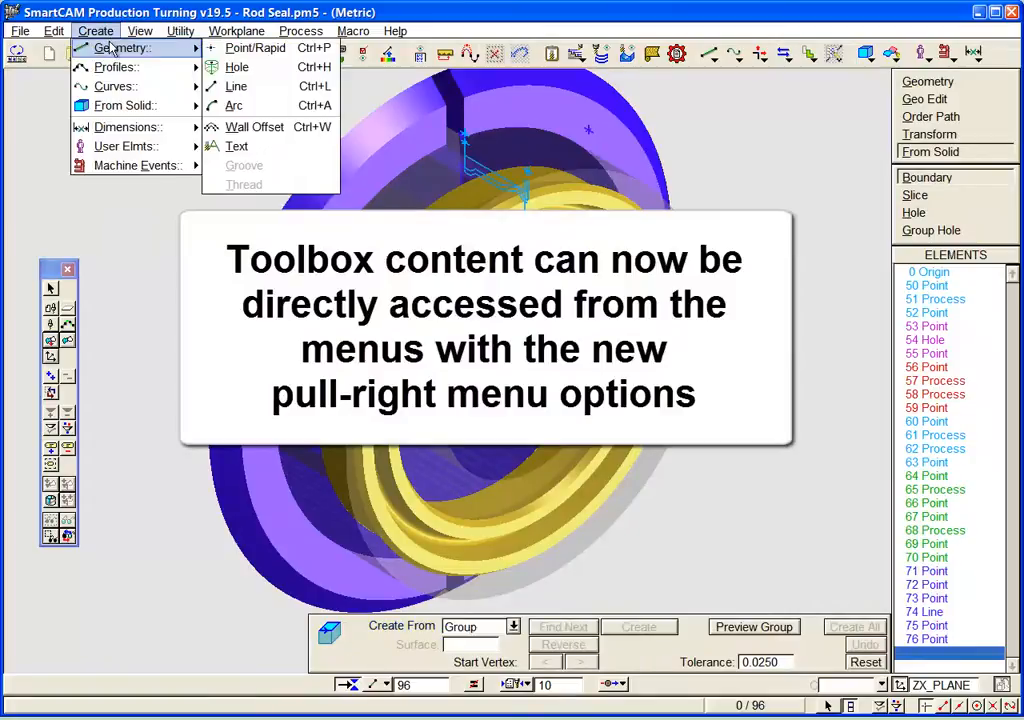
mouse_move(237, 86)
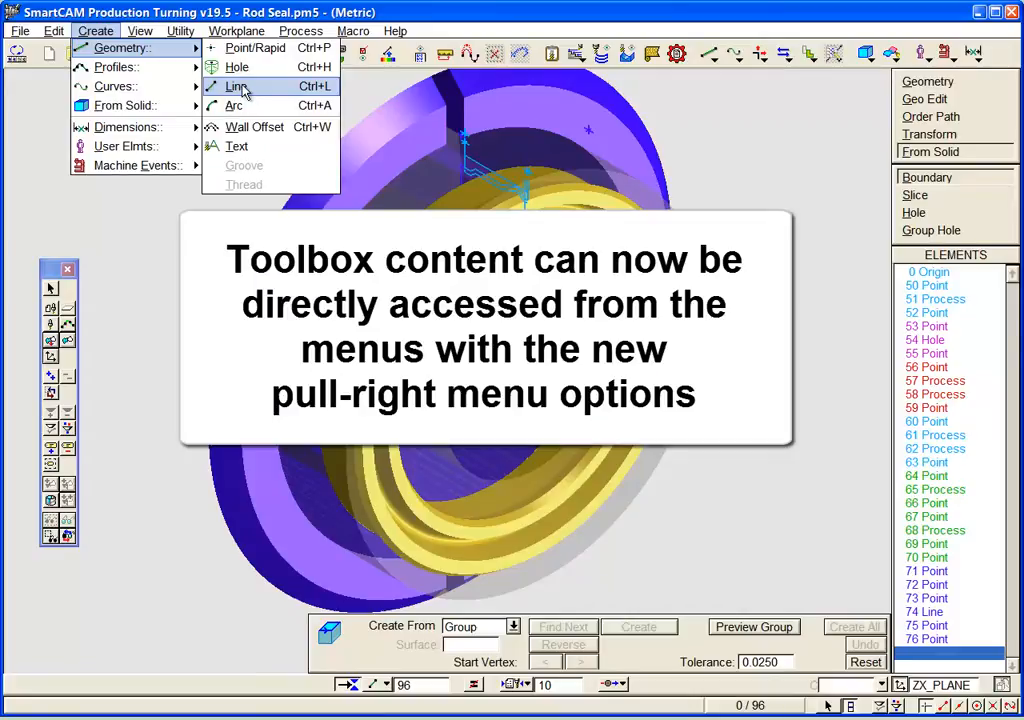
click(236, 86)
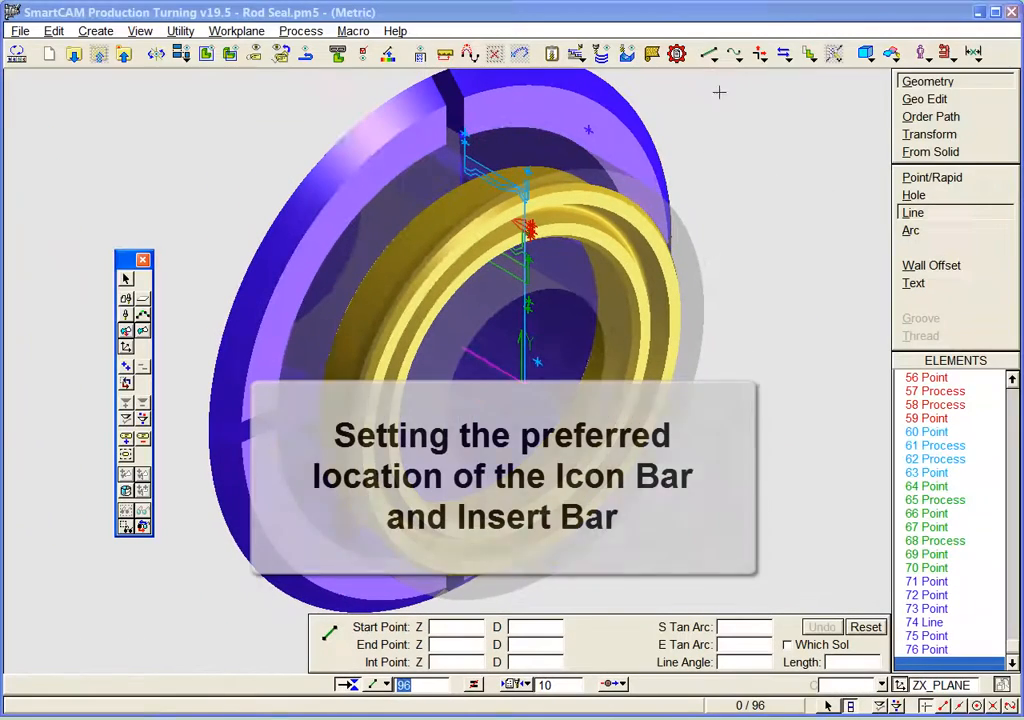
Dock the icon bar on the left, then hide it and toggle the insert bar off and on.
right_click(710, 54)
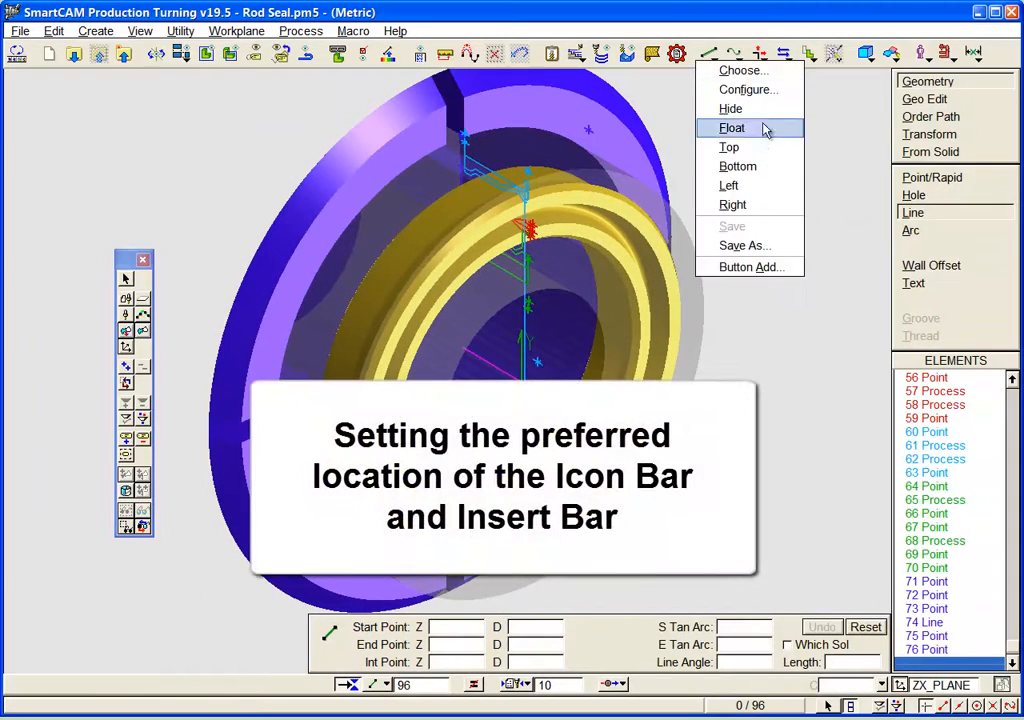
click(731, 127)
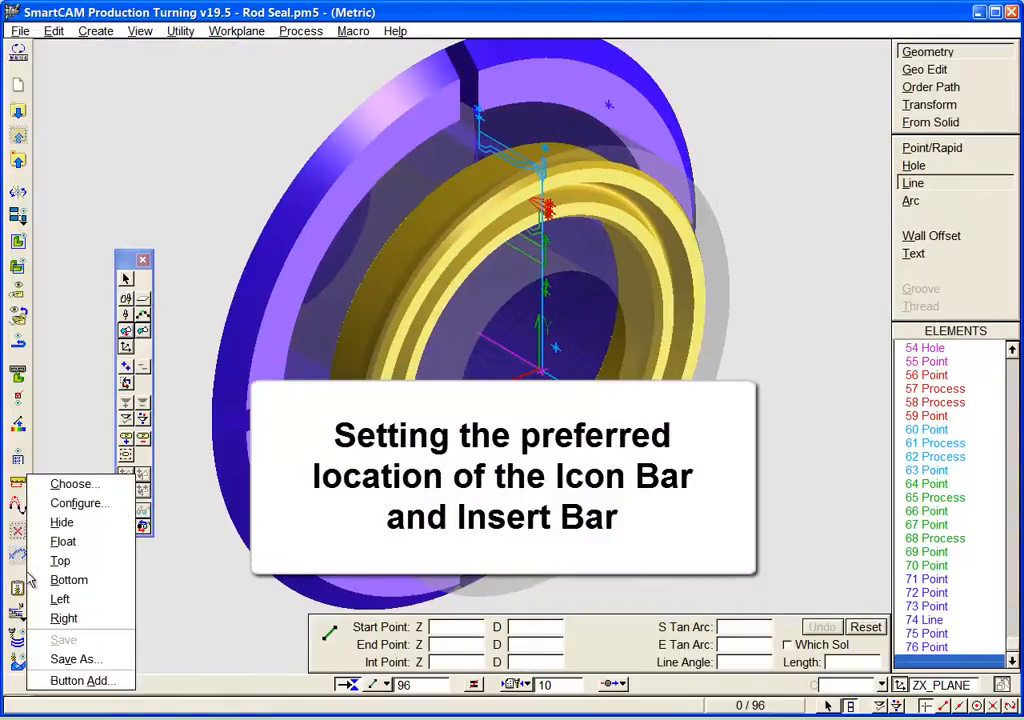
mouse_move(63, 541)
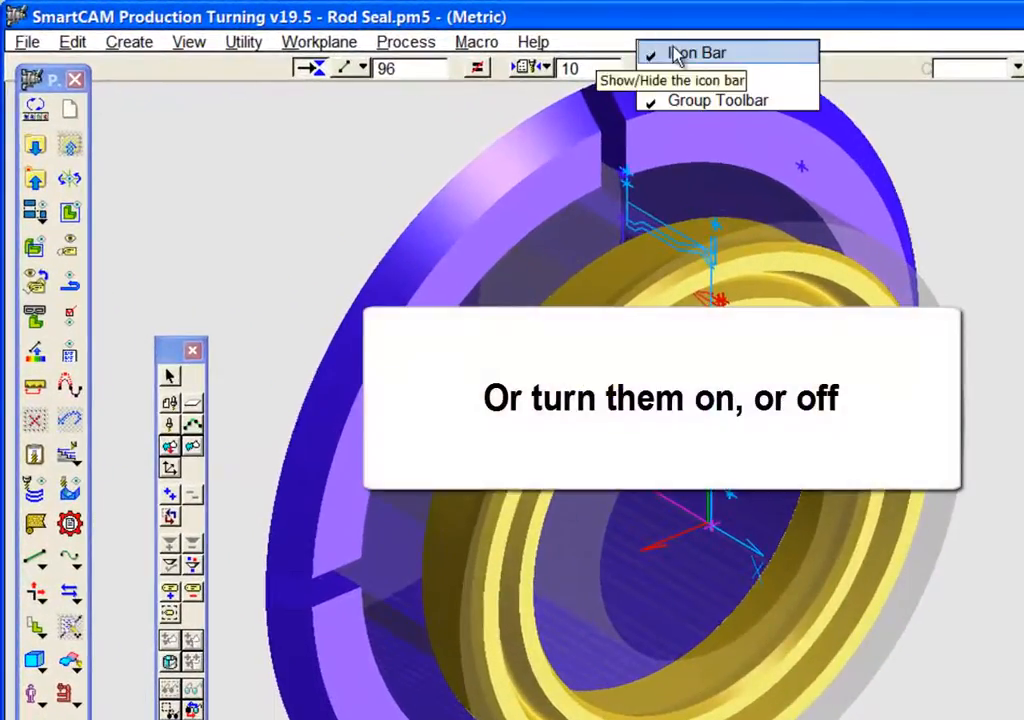
click(695, 52)
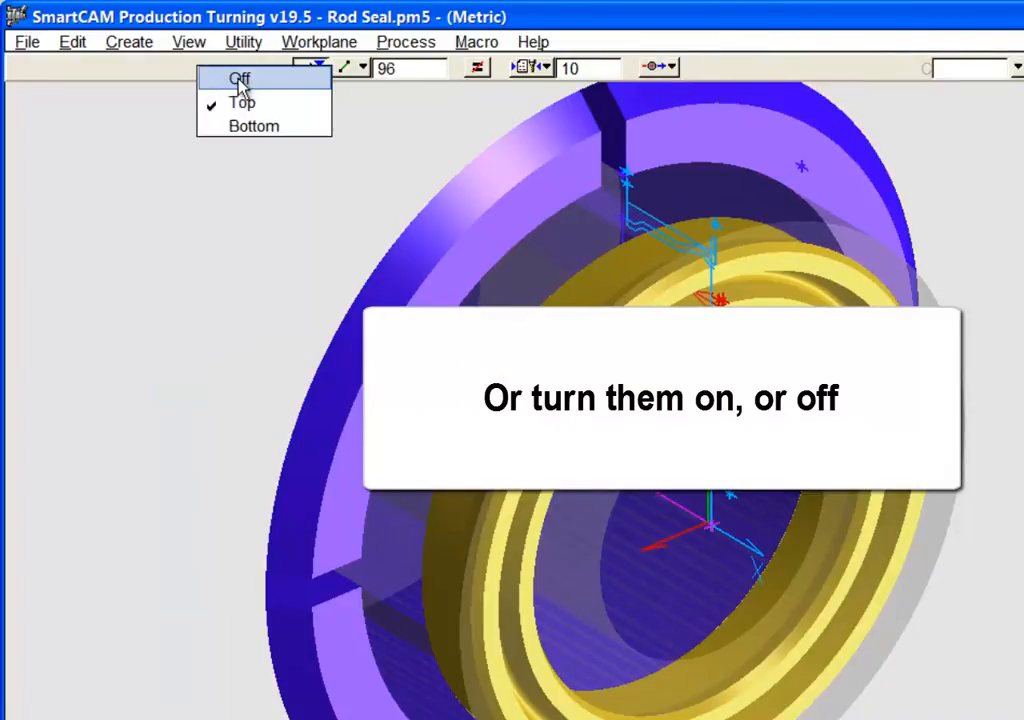
click(238, 79)
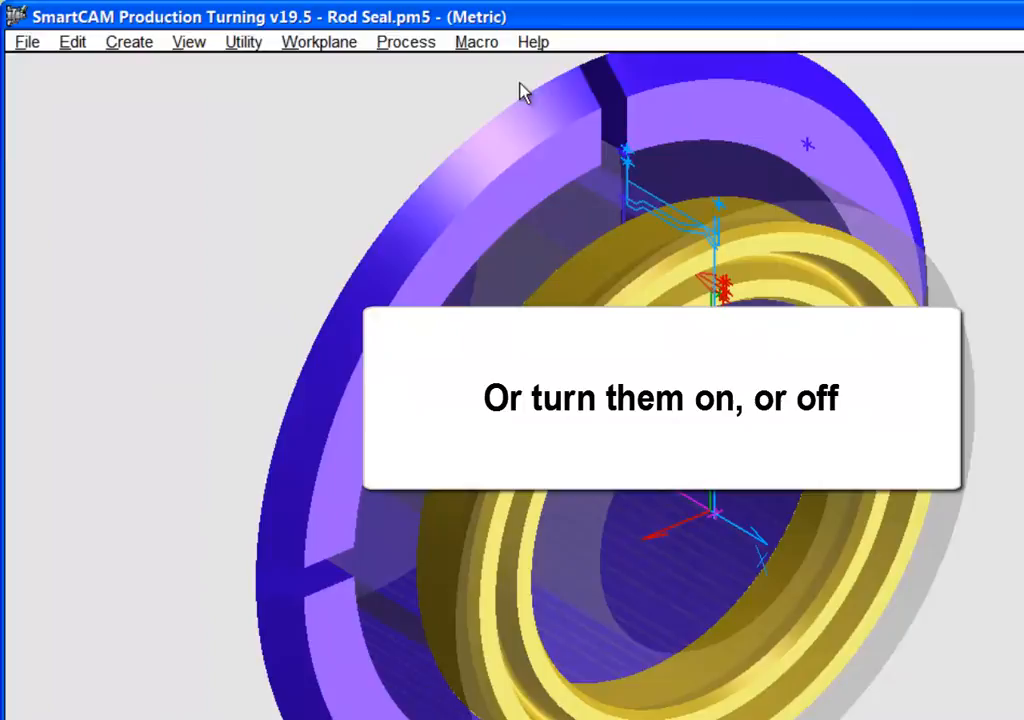
mouse_move(645, 52)
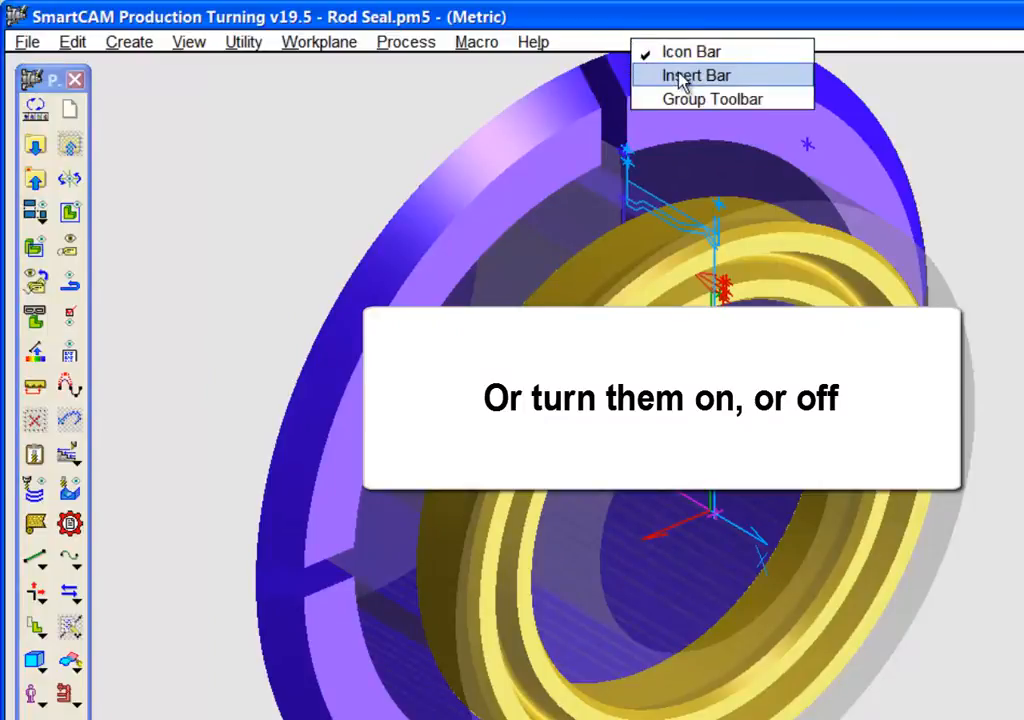
click(694, 75)
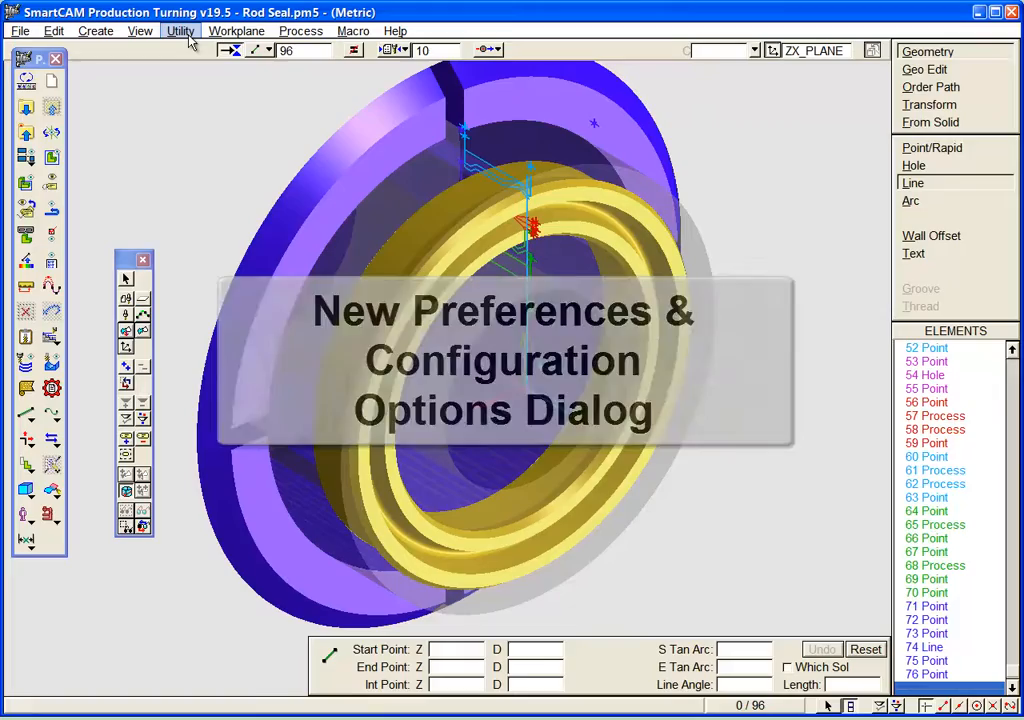
In Presentation Options, set Workbench and Toolbox Menu Side to Left and width to 24.
click(181, 30)
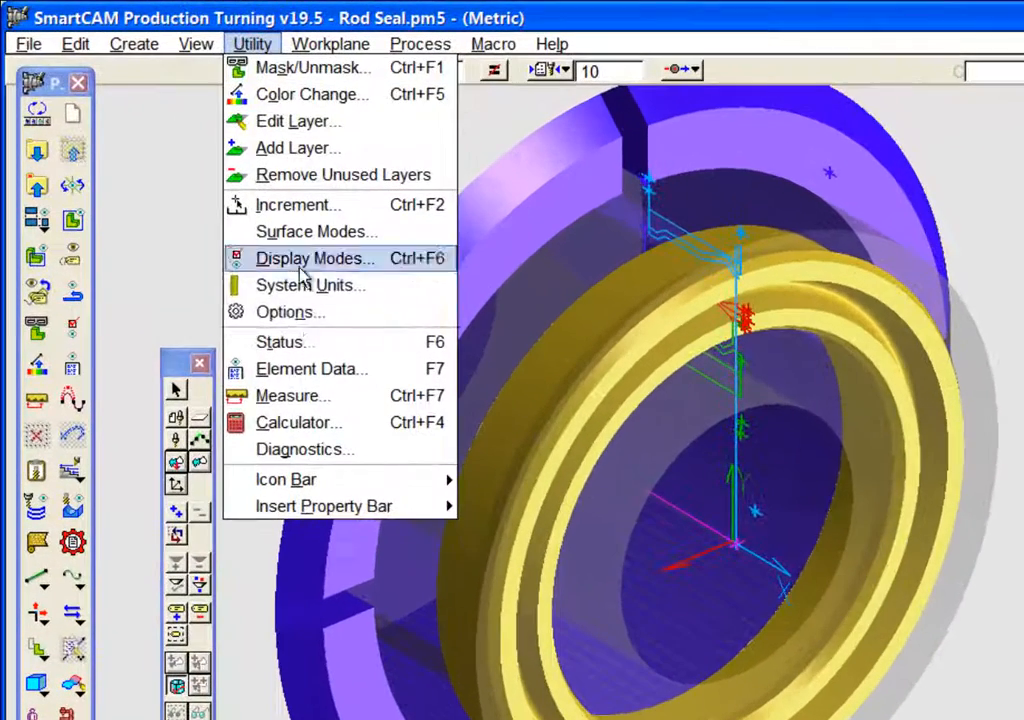
click(314, 258)
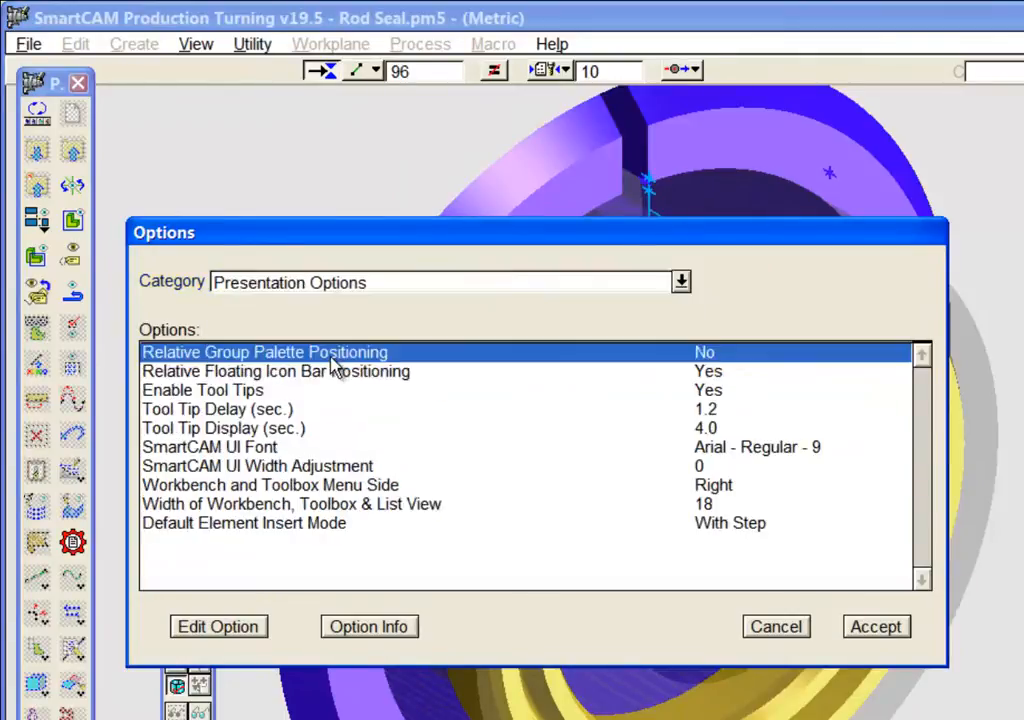
click(209, 447)
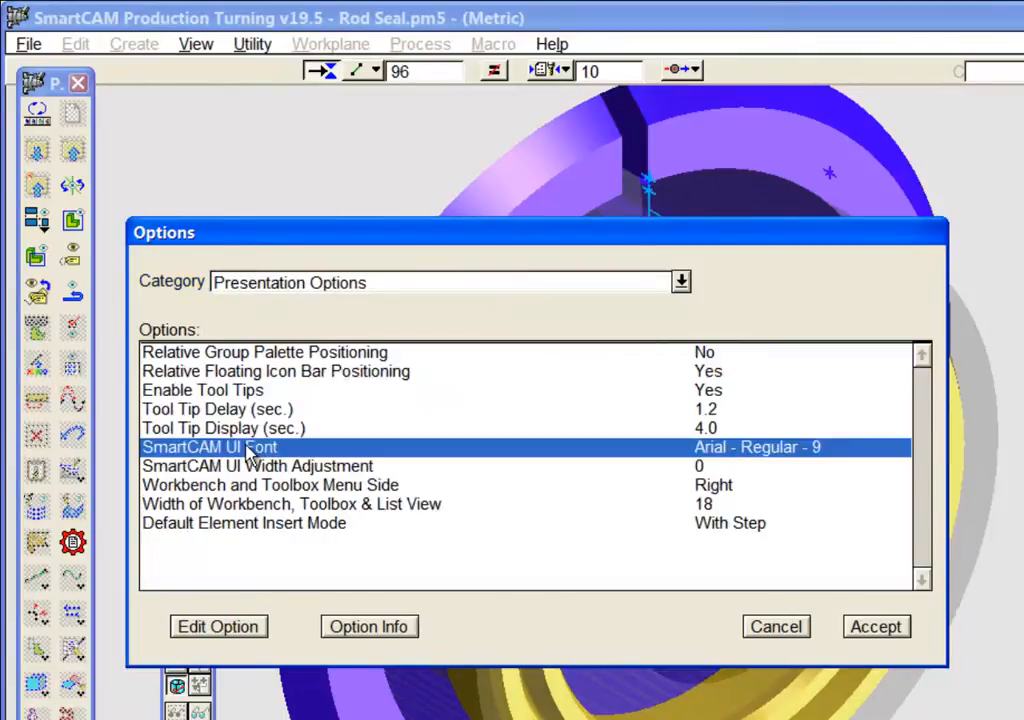
click(271, 485)
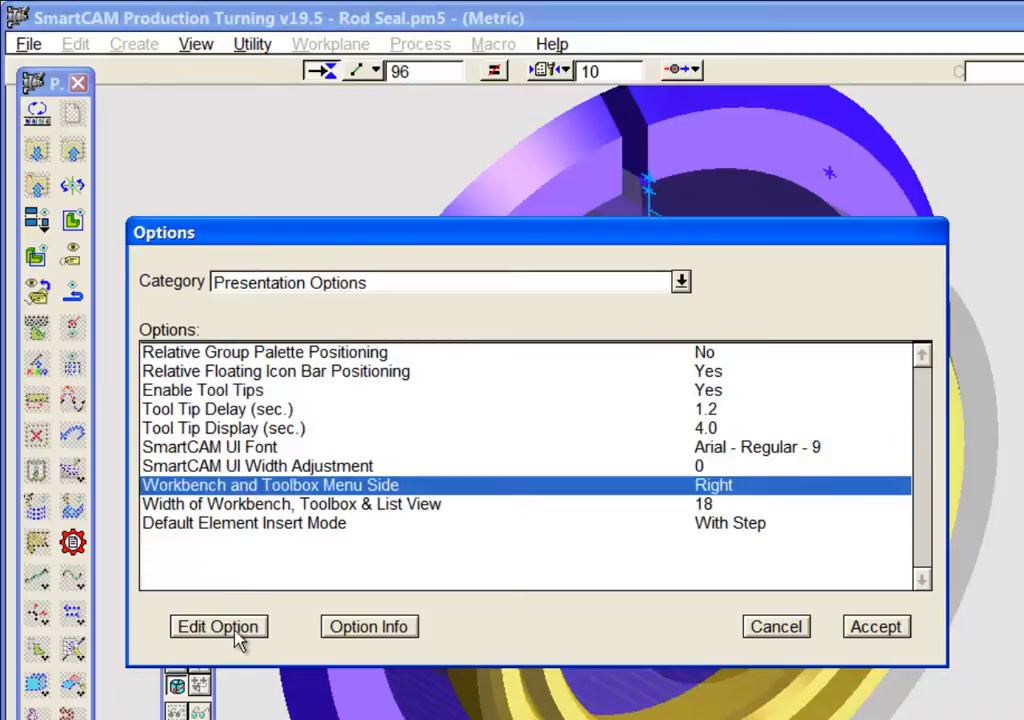
click(218, 626)
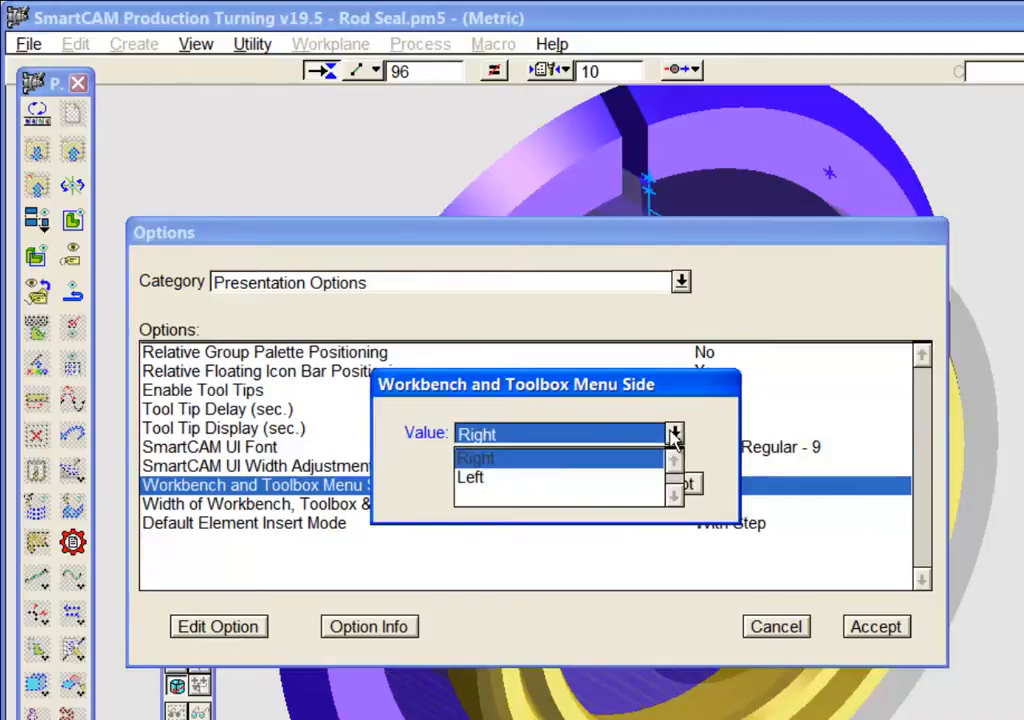
click(470, 477)
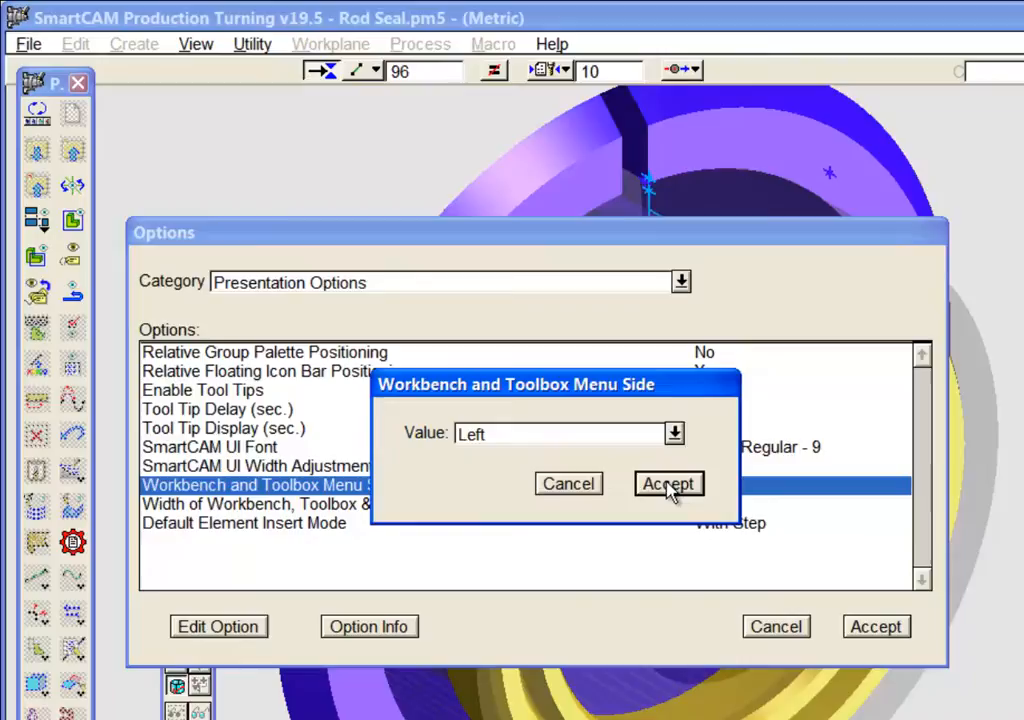
click(668, 483)
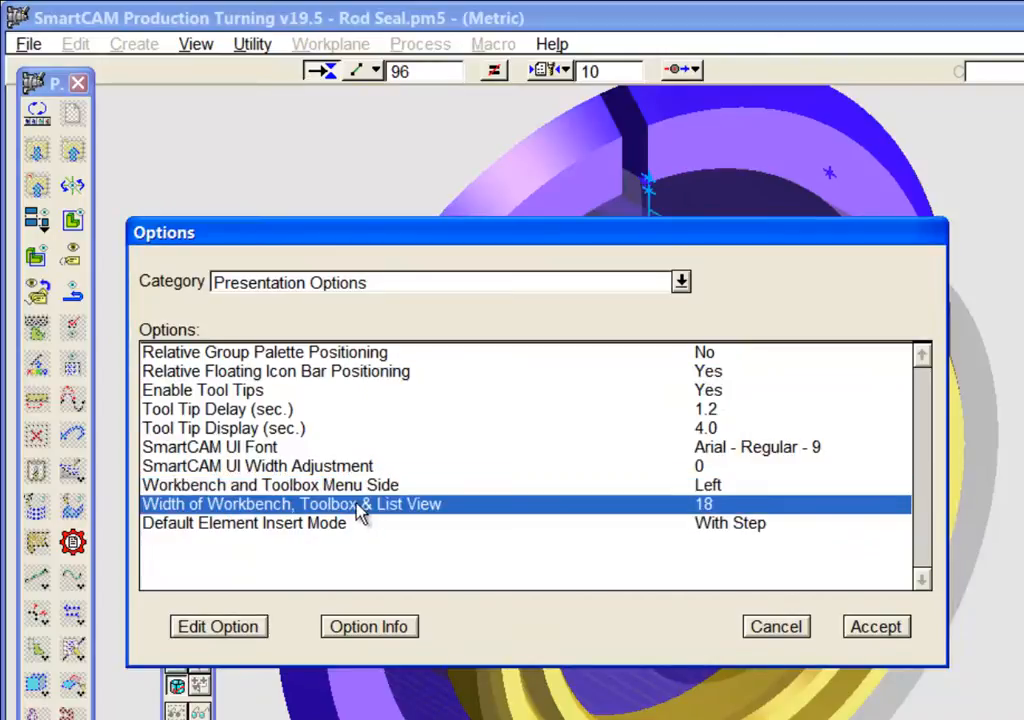
click(219, 626)
text(24)
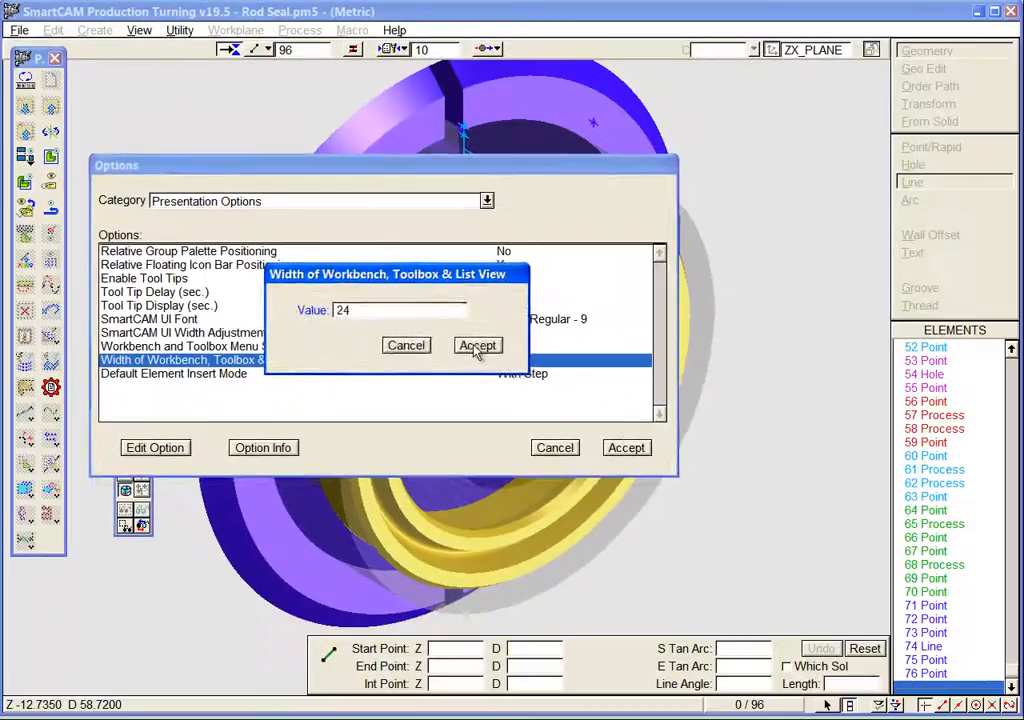
click(477, 345)
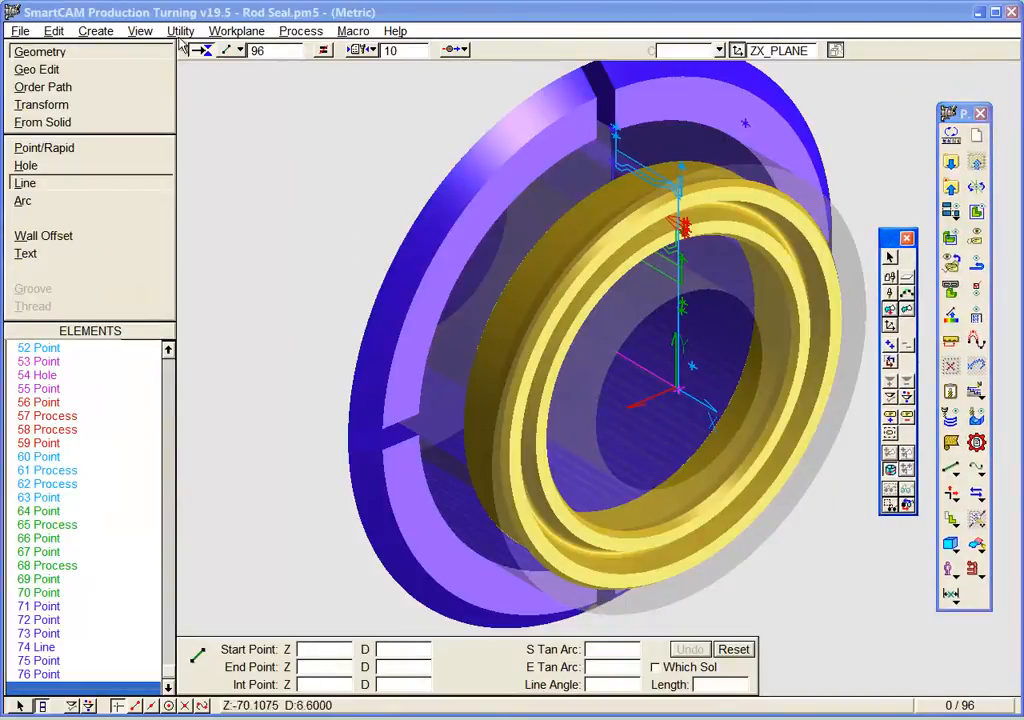
In Color Options, set Active Group Highlight Color to green and accept.
click(180, 30)
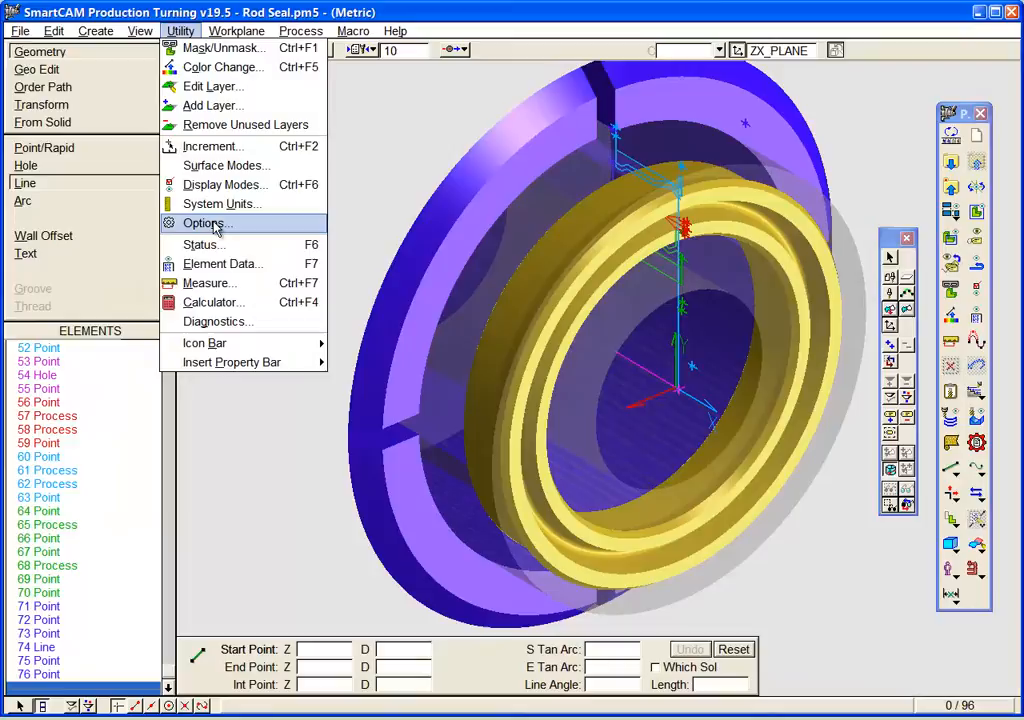
click(207, 223)
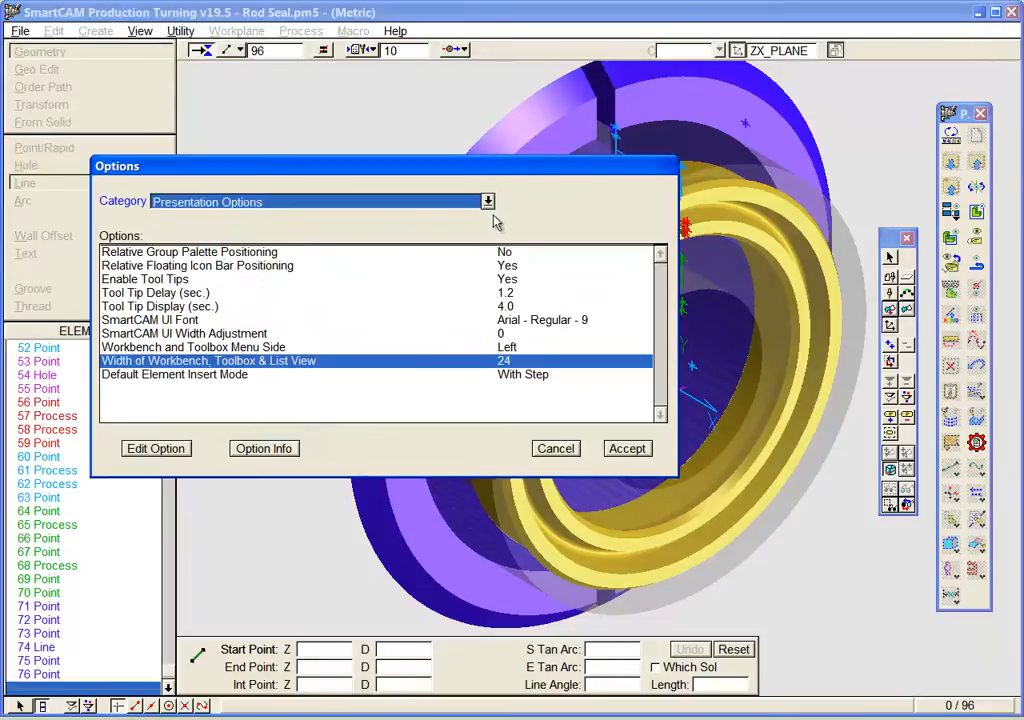
click(488, 201)
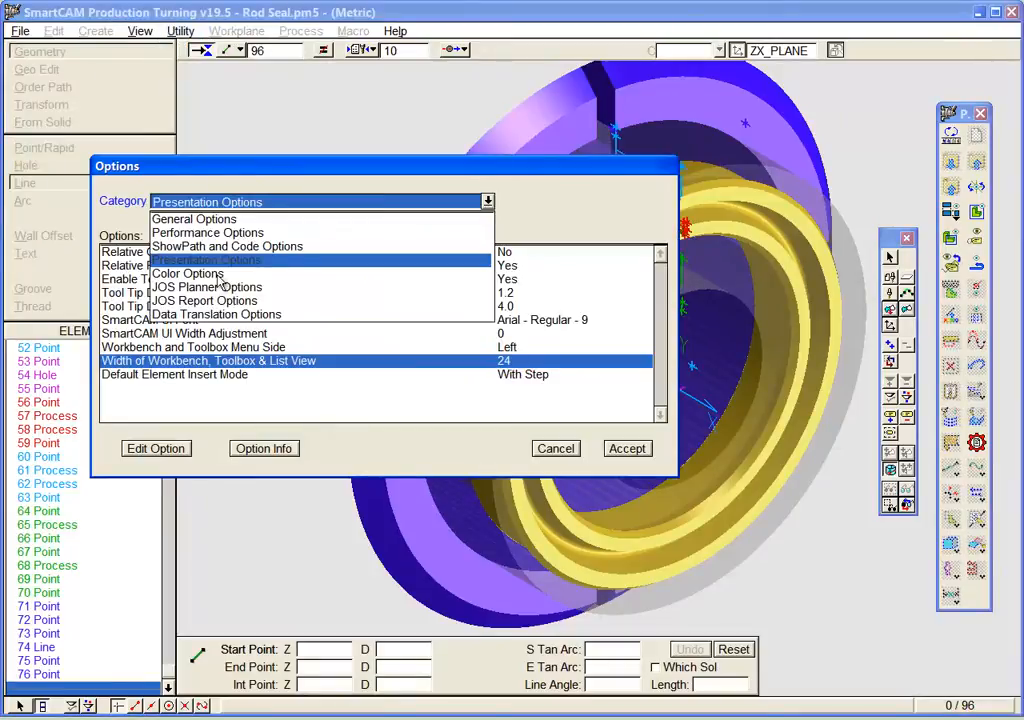
click(188, 273)
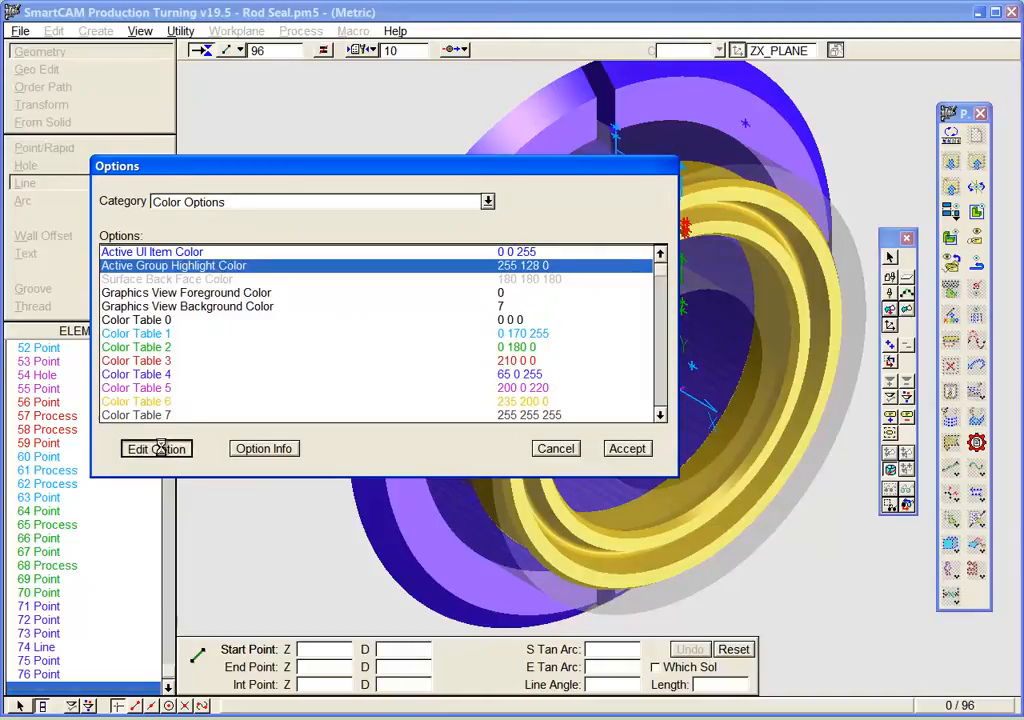
click(156, 448)
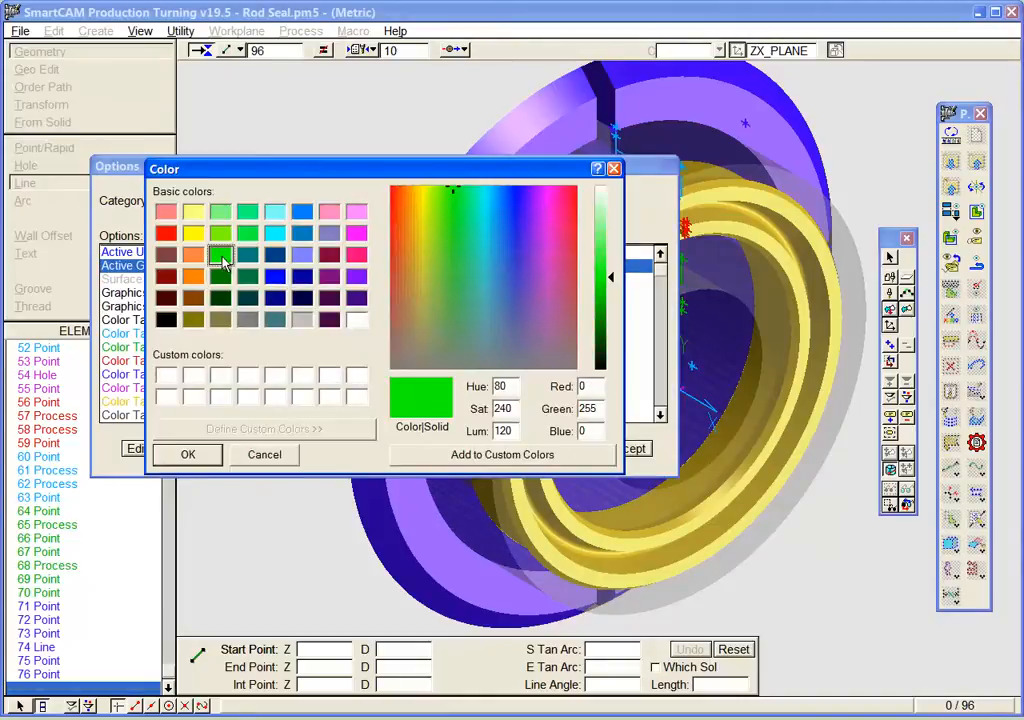
click(187, 454)
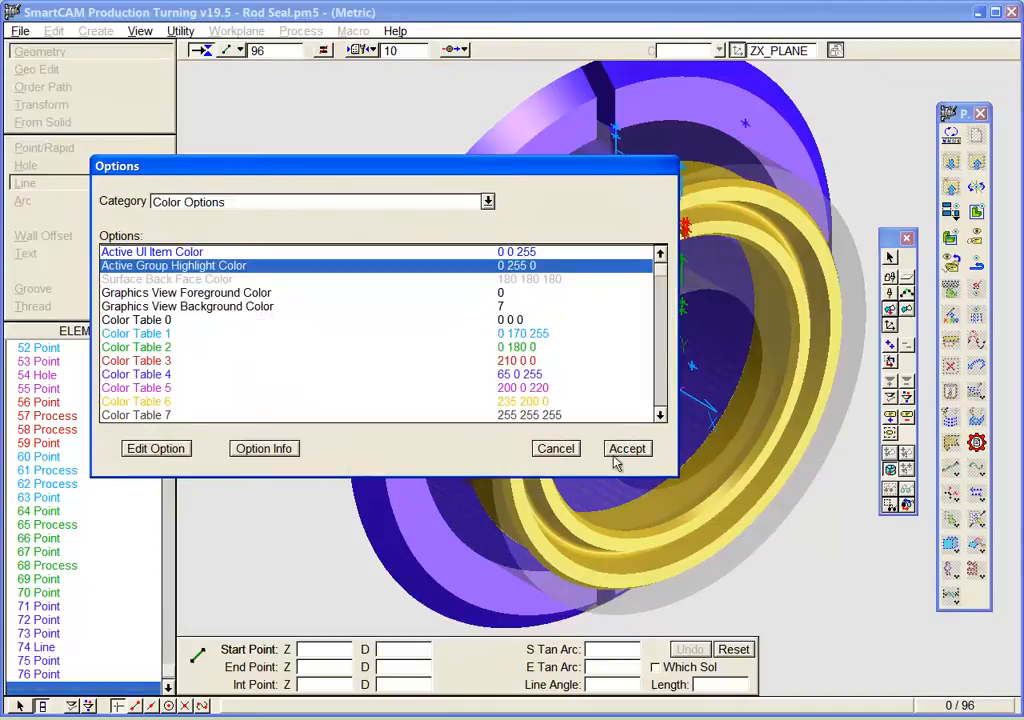
click(627, 448)
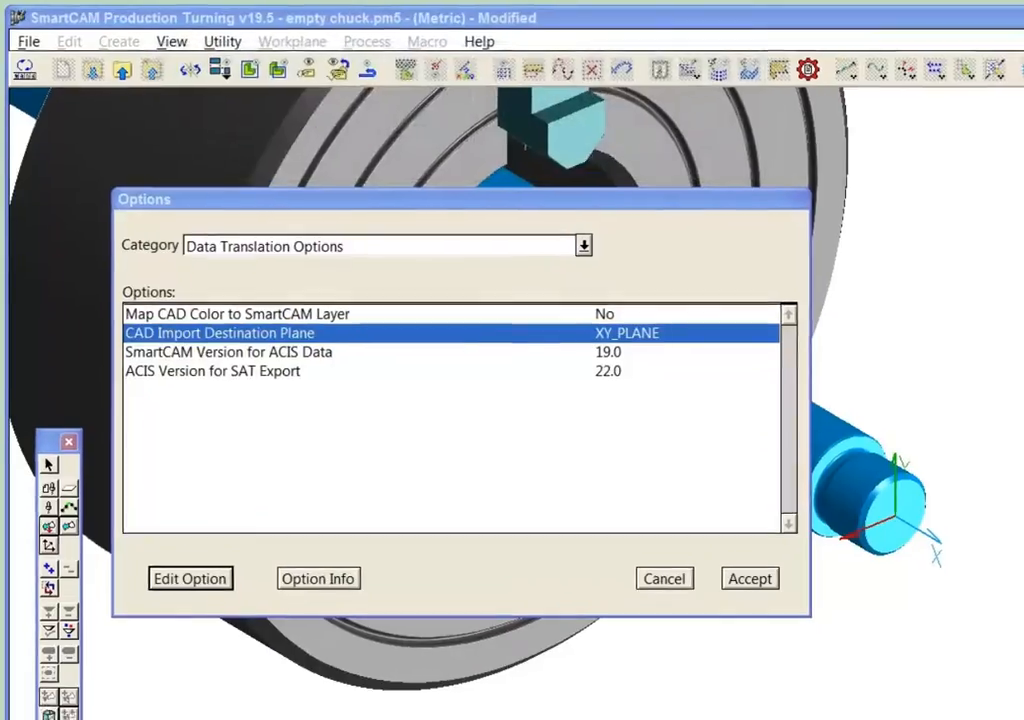
Edit the CAD Import Destination Plane option to XY_PLANE.
click(749, 578)
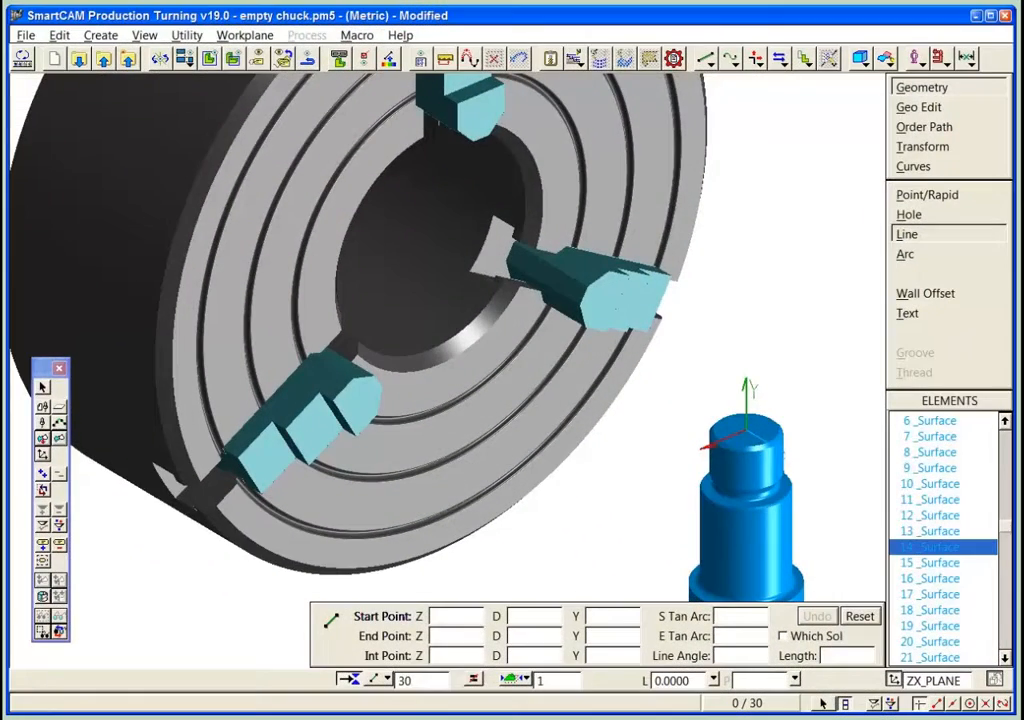